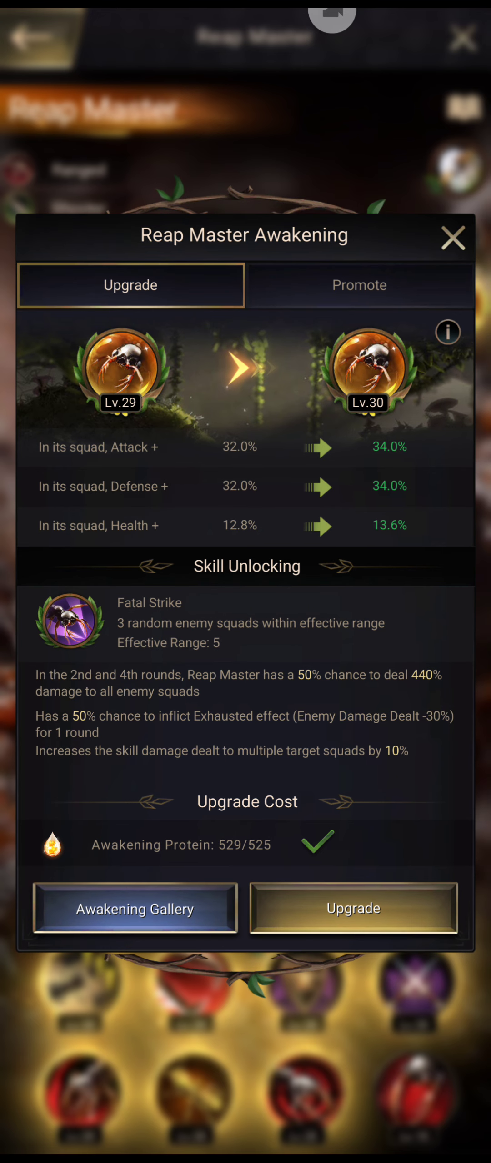
Upgrade Reap Master's awakening to Lv.30, then promote Fatal Strike to gold for 460% damage.
left_click(353, 908)
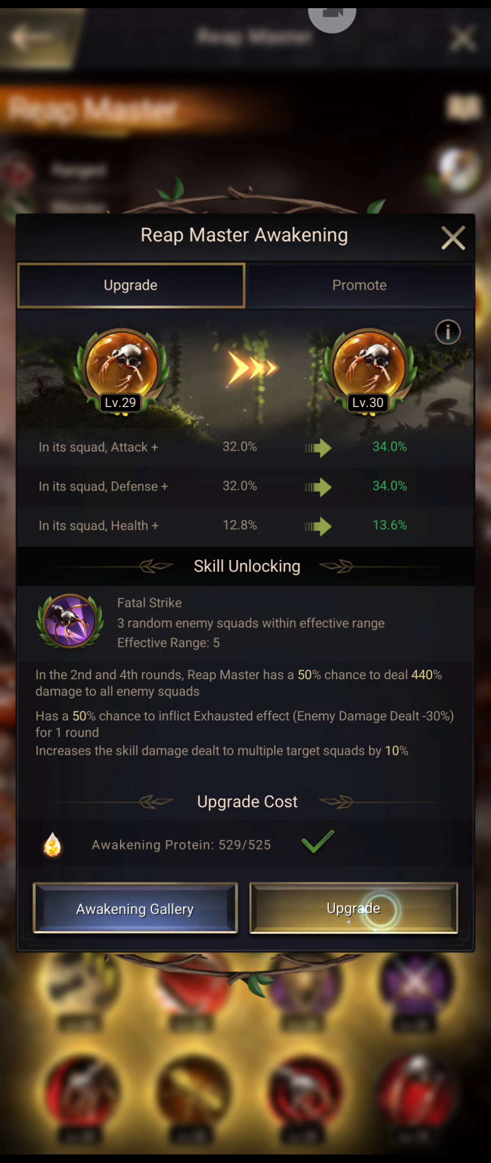
left_click(353, 908)
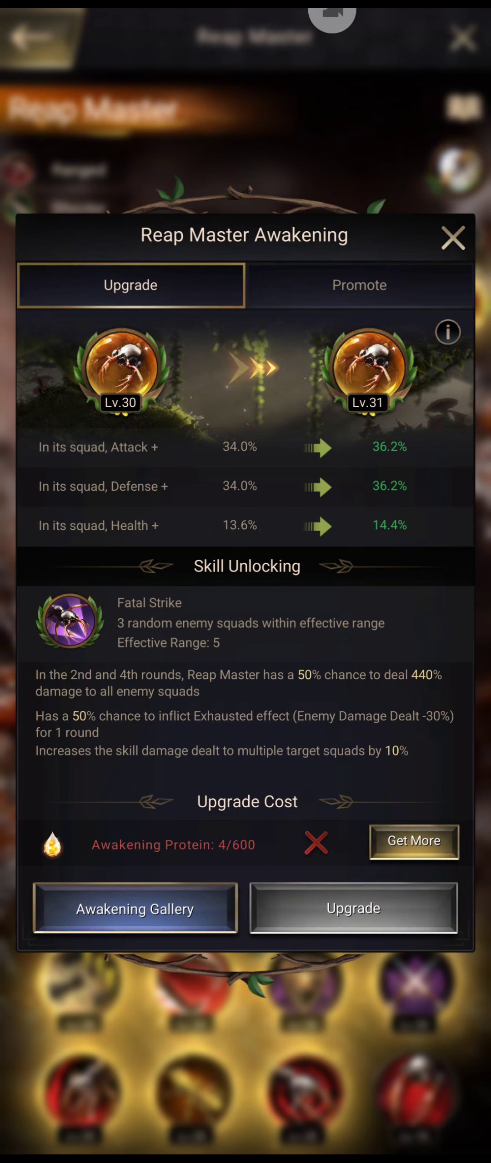
left_click(359, 284)
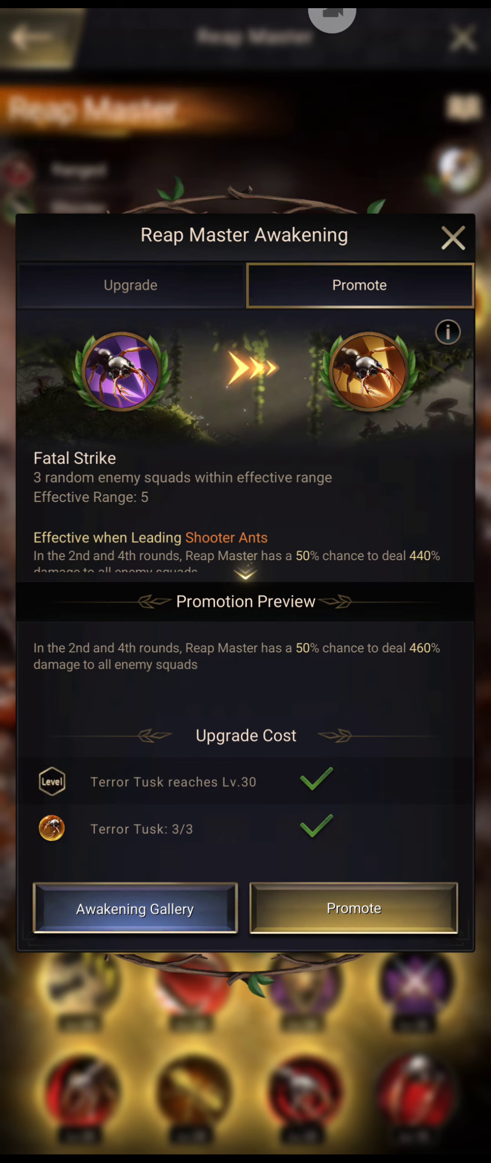
left_click(352, 907)
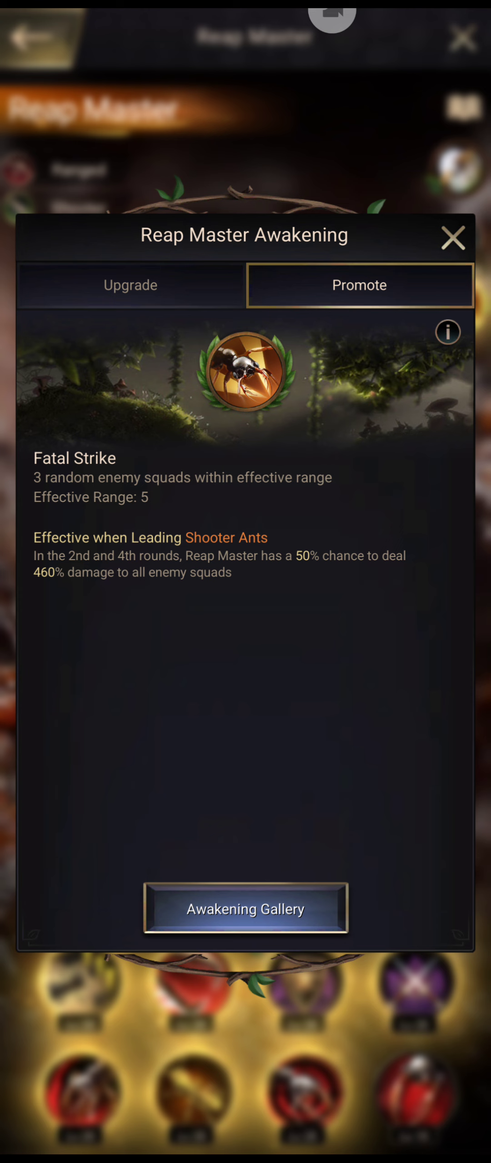
Leave Reap Master's details and view Mimicry Master's locked Quiet Strike and missing Outer Shell.
left_click(131, 285)
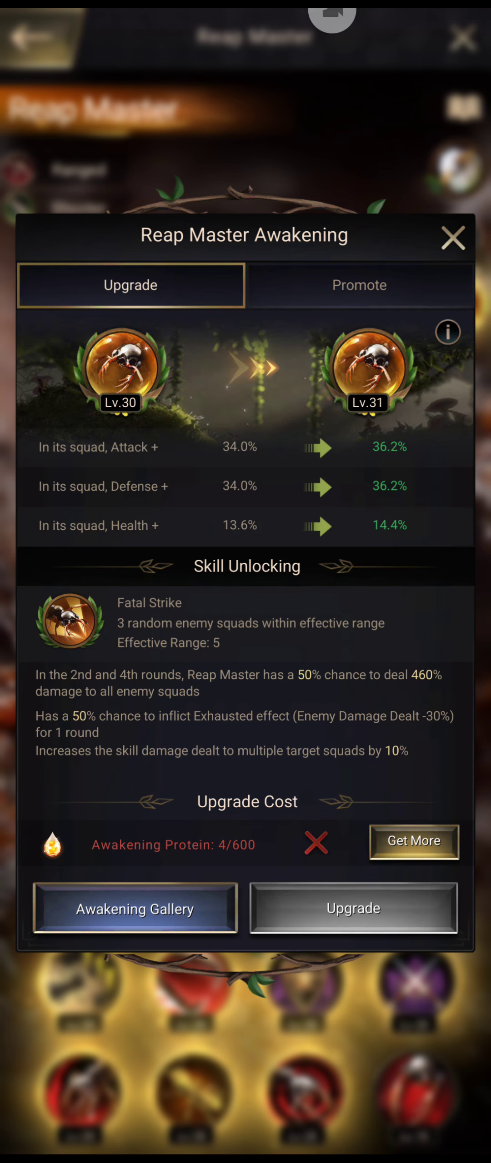
left_click(453, 238)
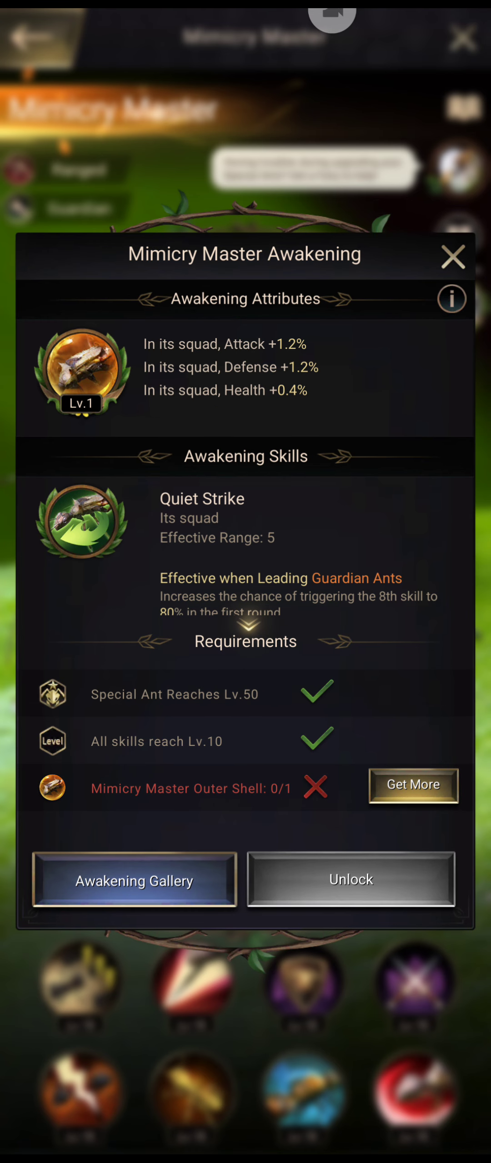
Buy one Mimicry Master Outer Shell from the Maze Store for 25,000 shells.
left_click(413, 785)
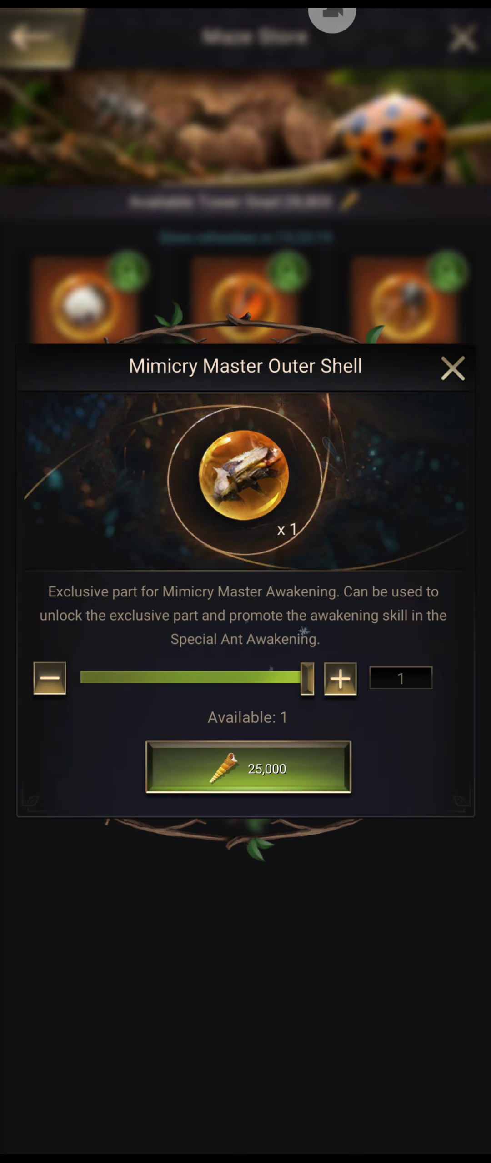
left_click(247, 767)
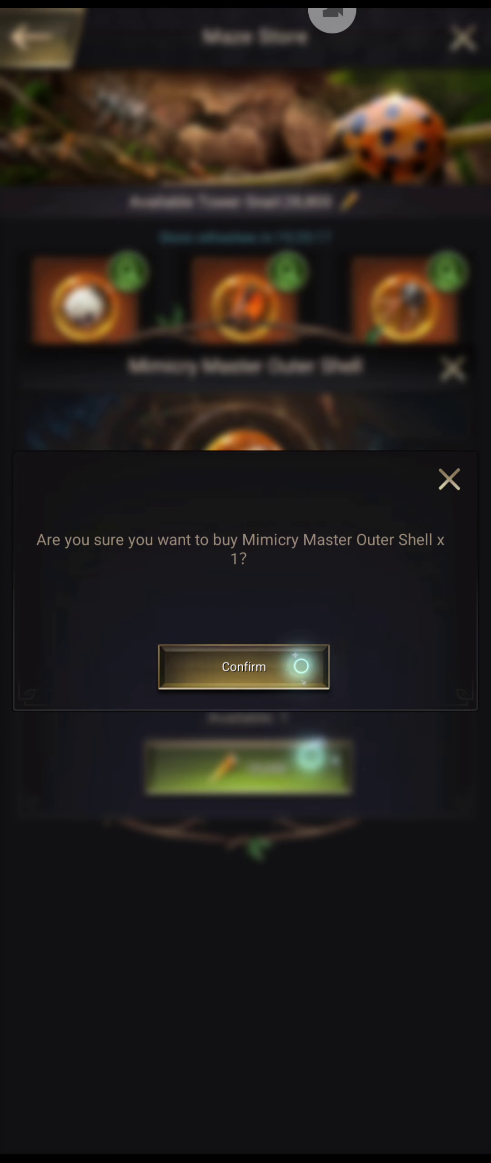
left_click(244, 666)
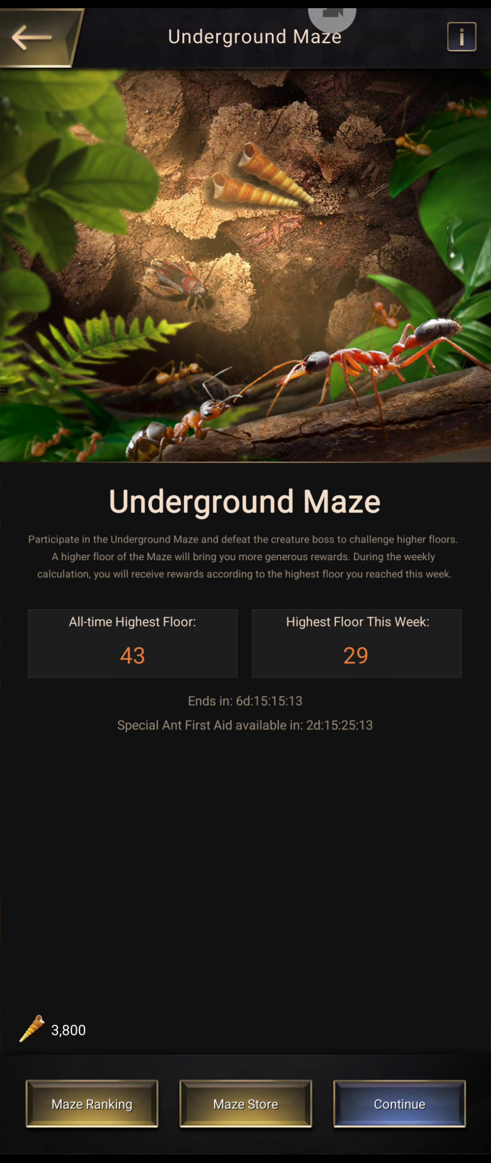
Unlock Mimicry Master's awakening at Lv.1 with its Quiet Strike skill.
left_click(244, 1105)
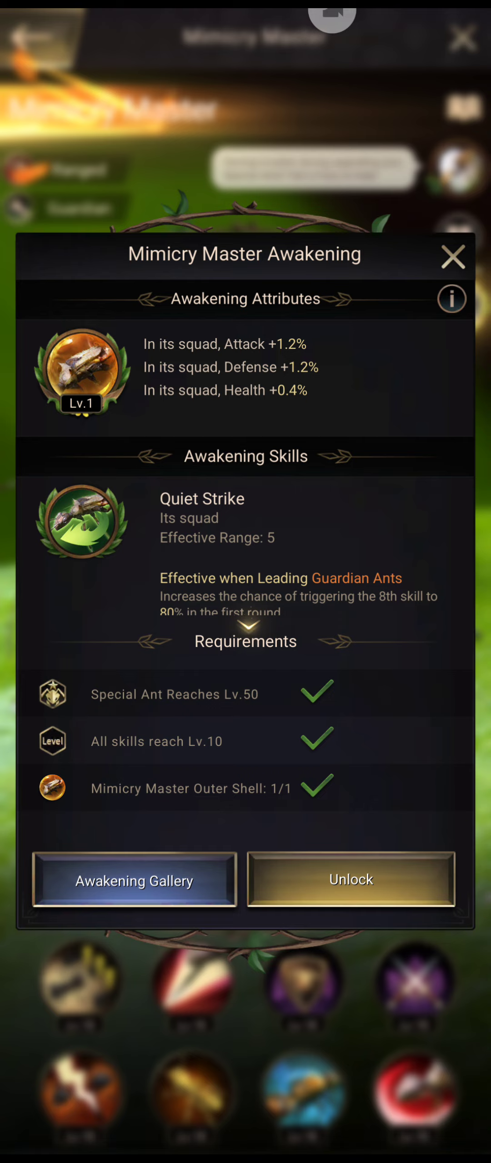
left_click(351, 878)
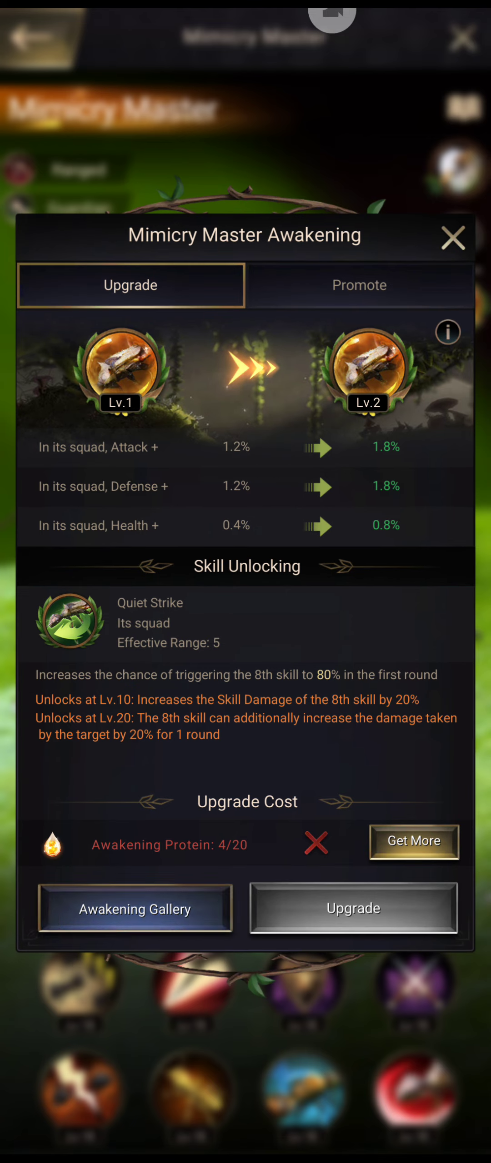
Review the Awakening Gallery showing 7/8 progress, dismiss its rating, and return to Mimicry Master.
left_click(135, 909)
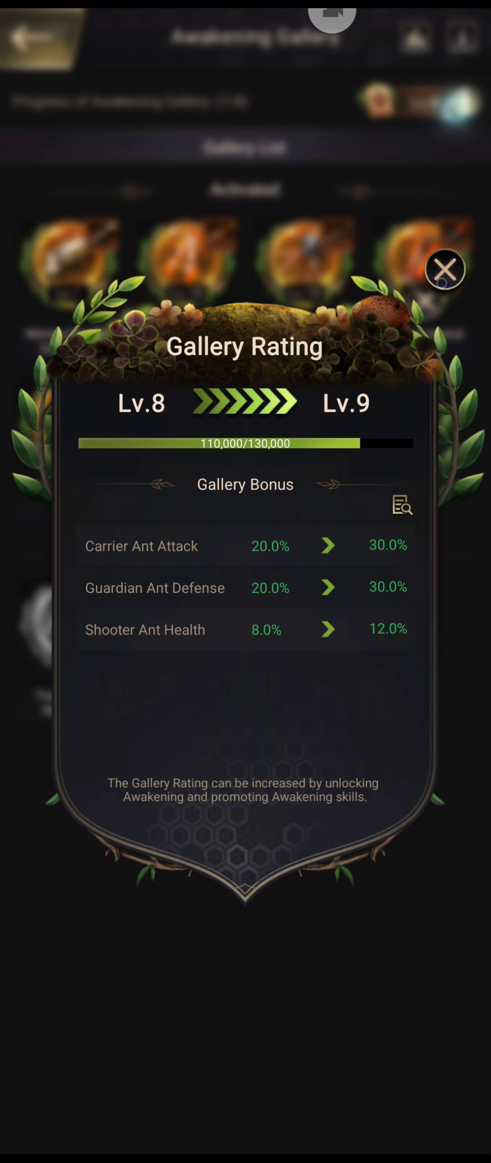
left_click(445, 269)
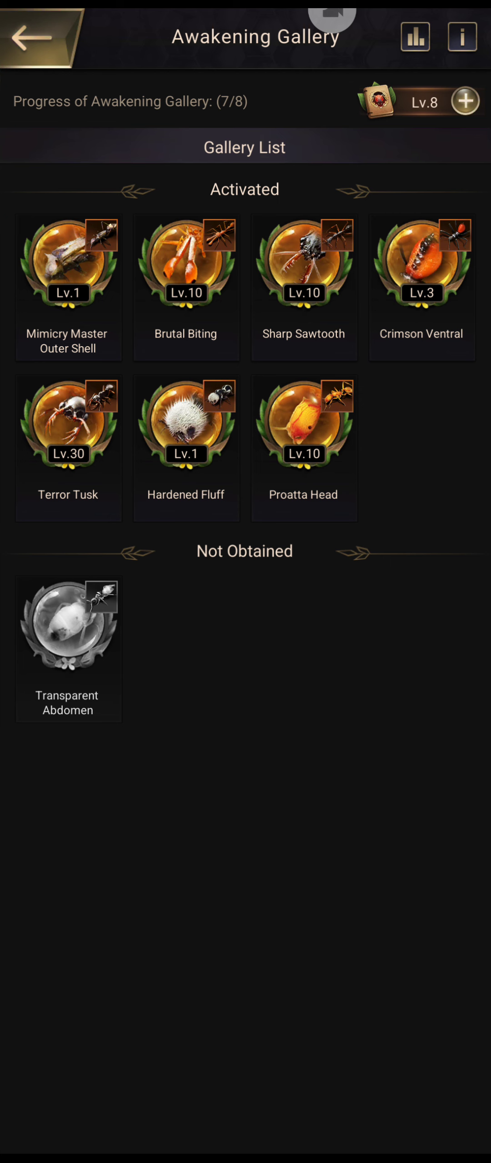
left_click(67, 264)
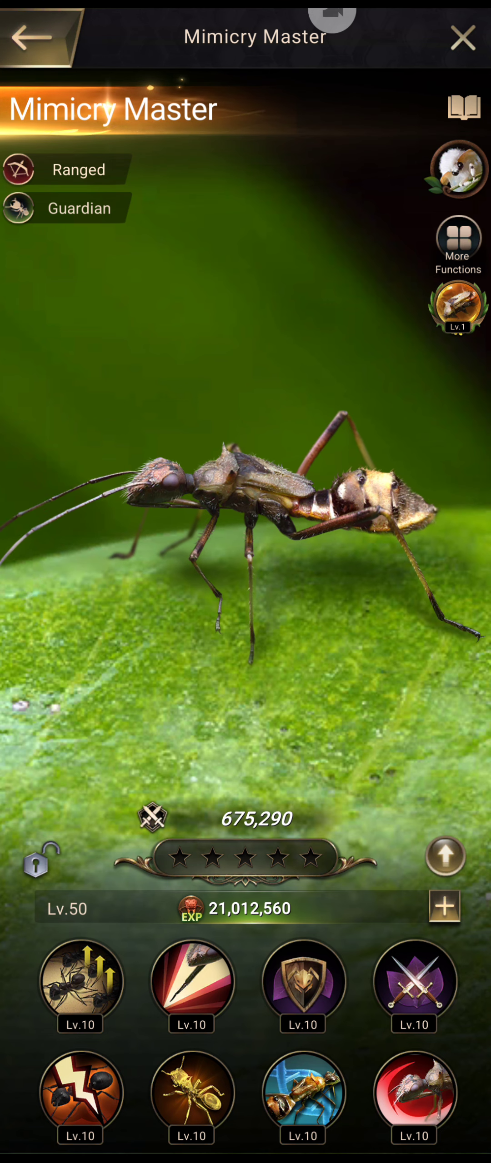